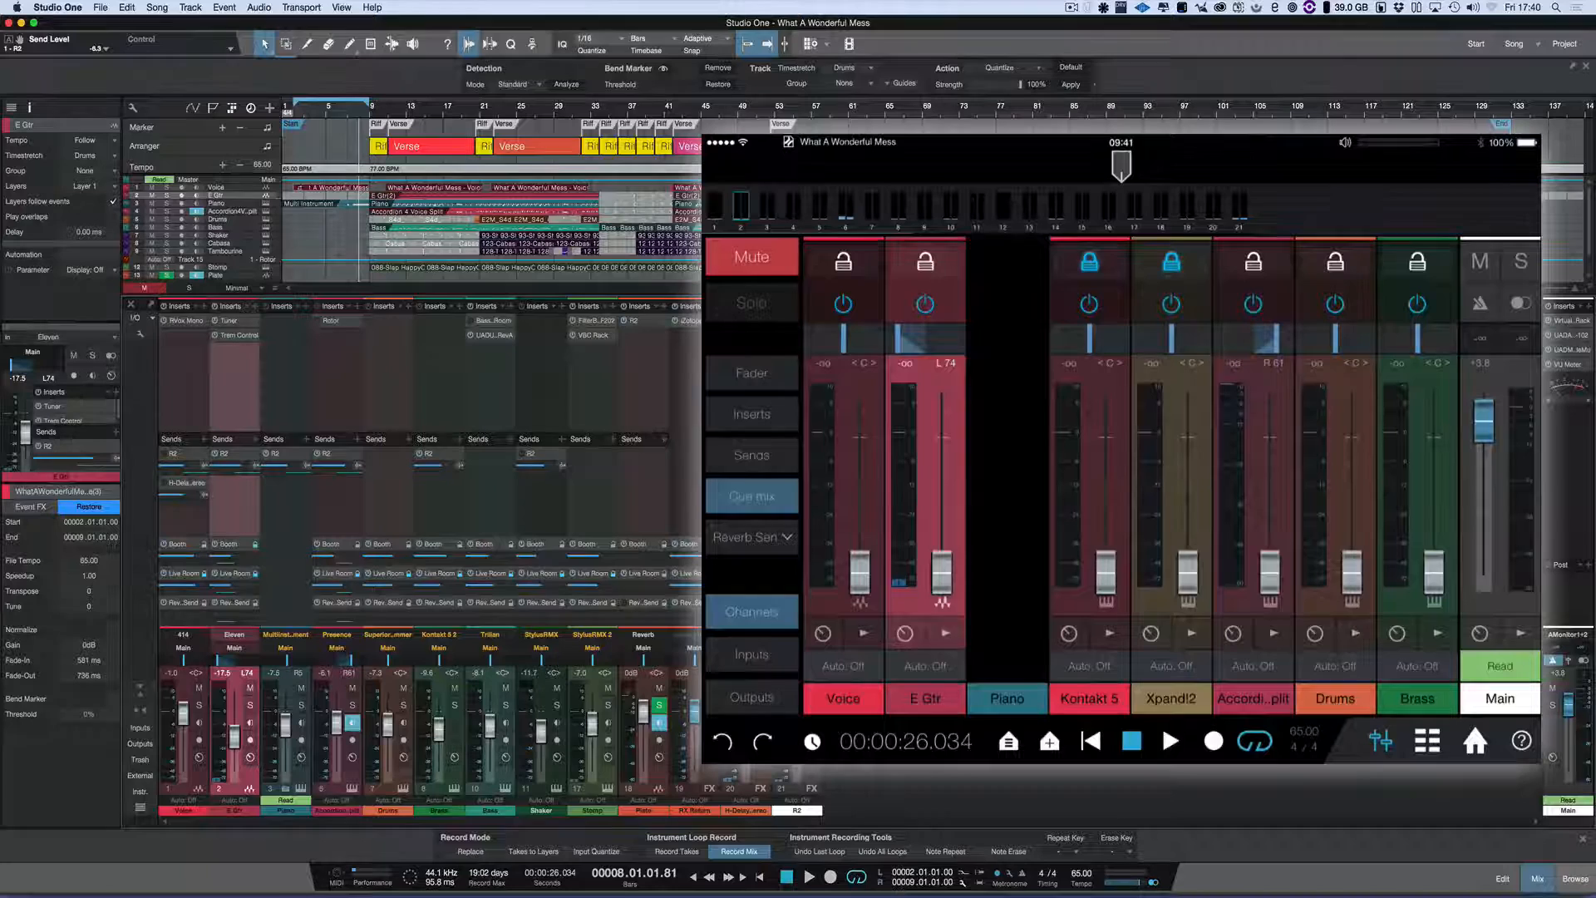
Switch the remote's cue mix from Reverb Send to Booth so faders show booth levels.
click(752, 372)
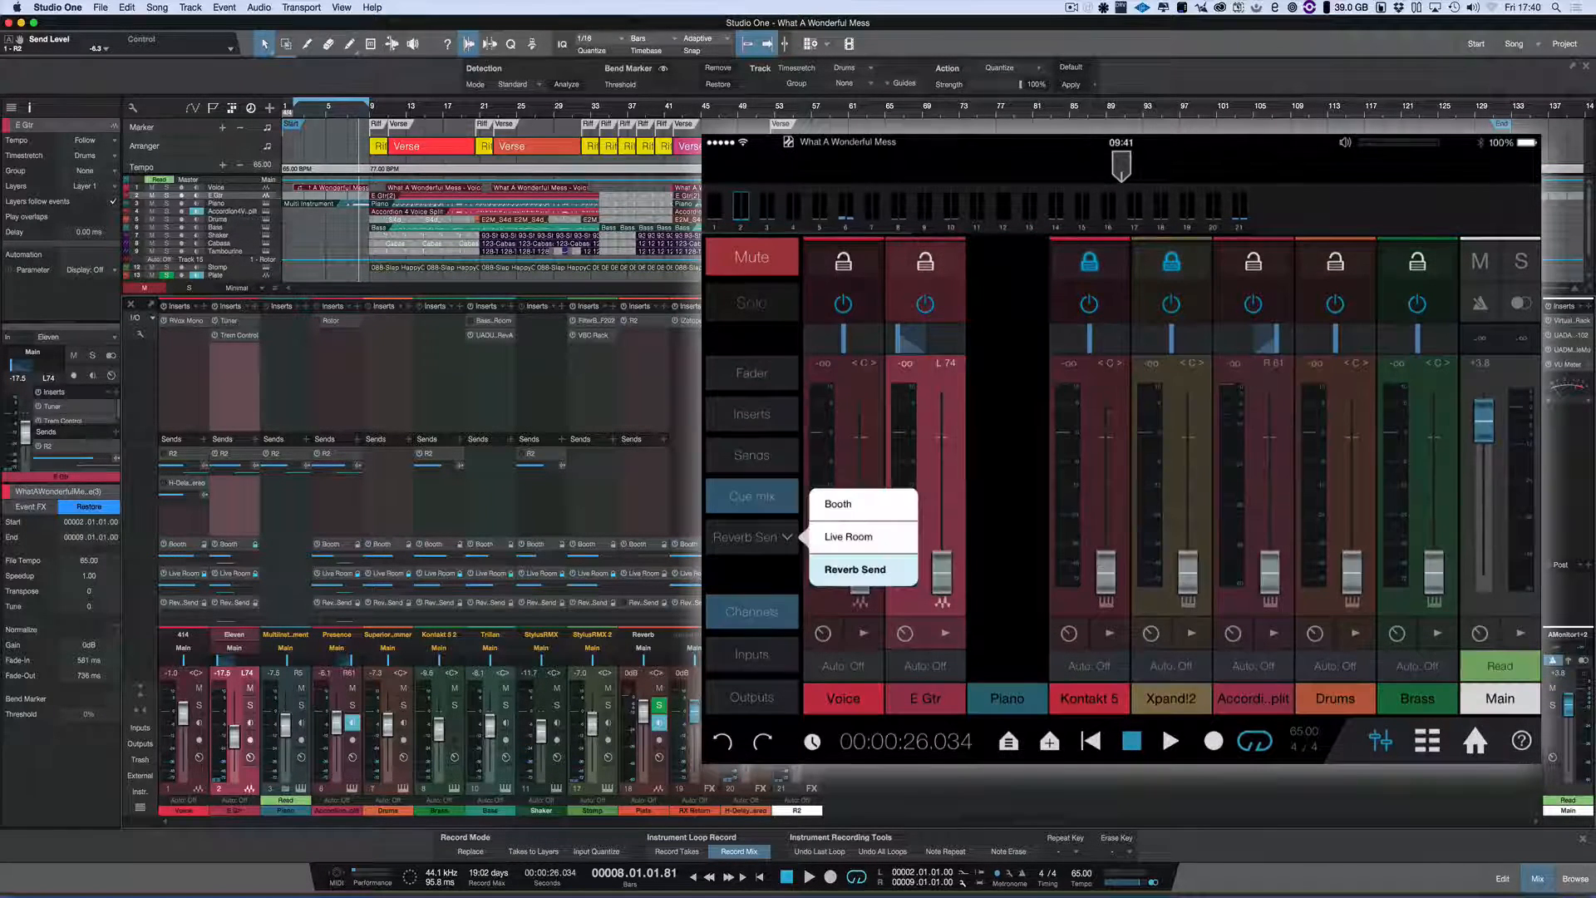
click(836, 504)
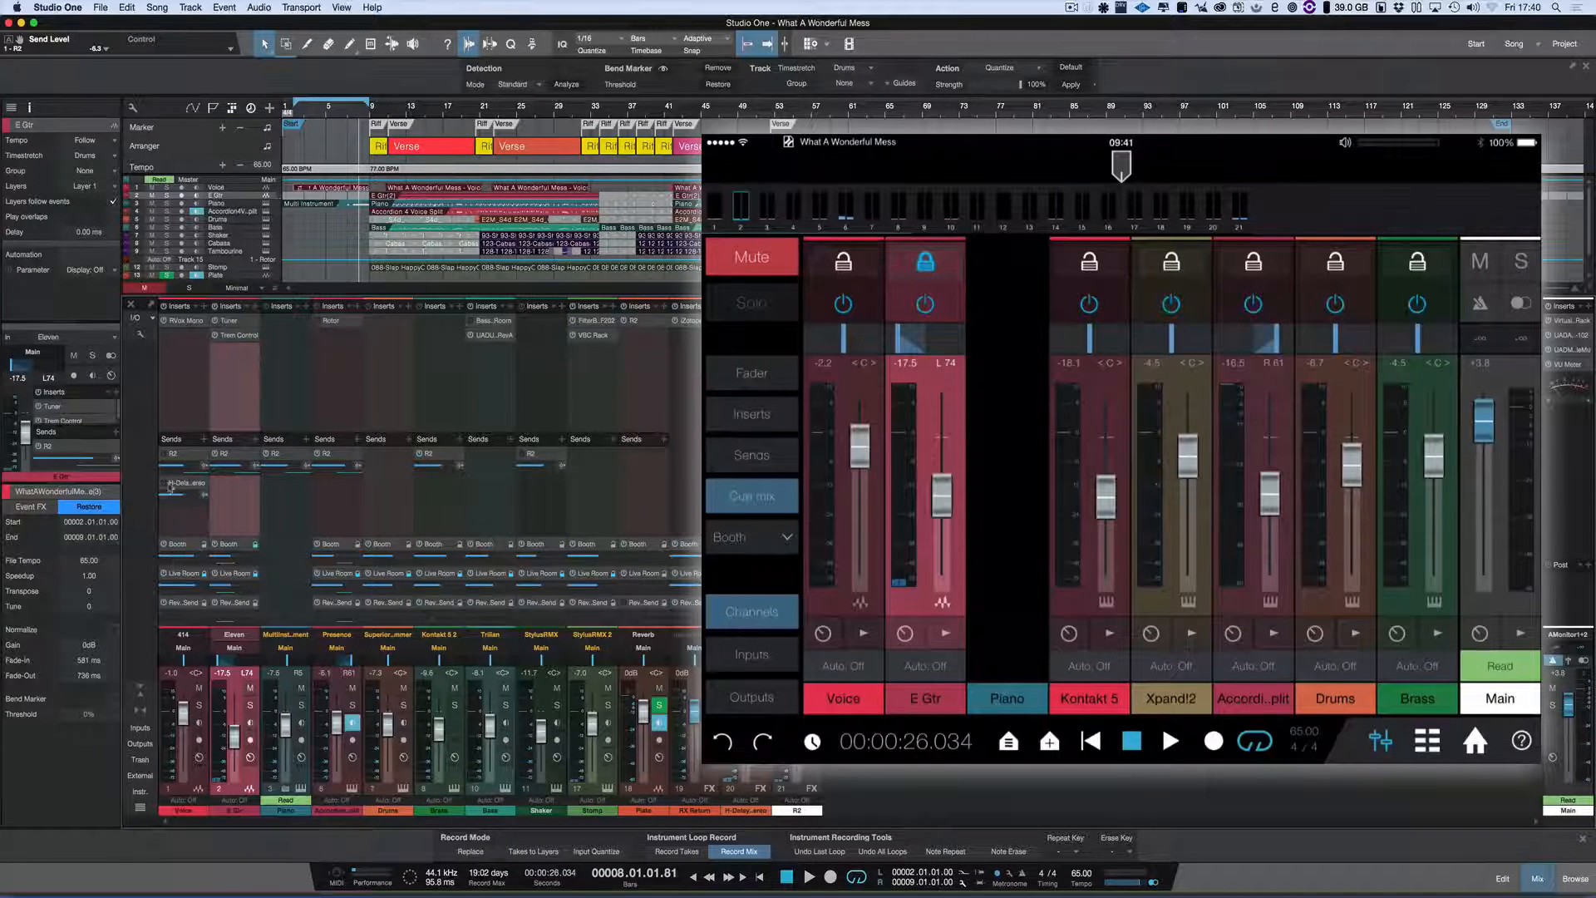
mouse_move(175, 471)
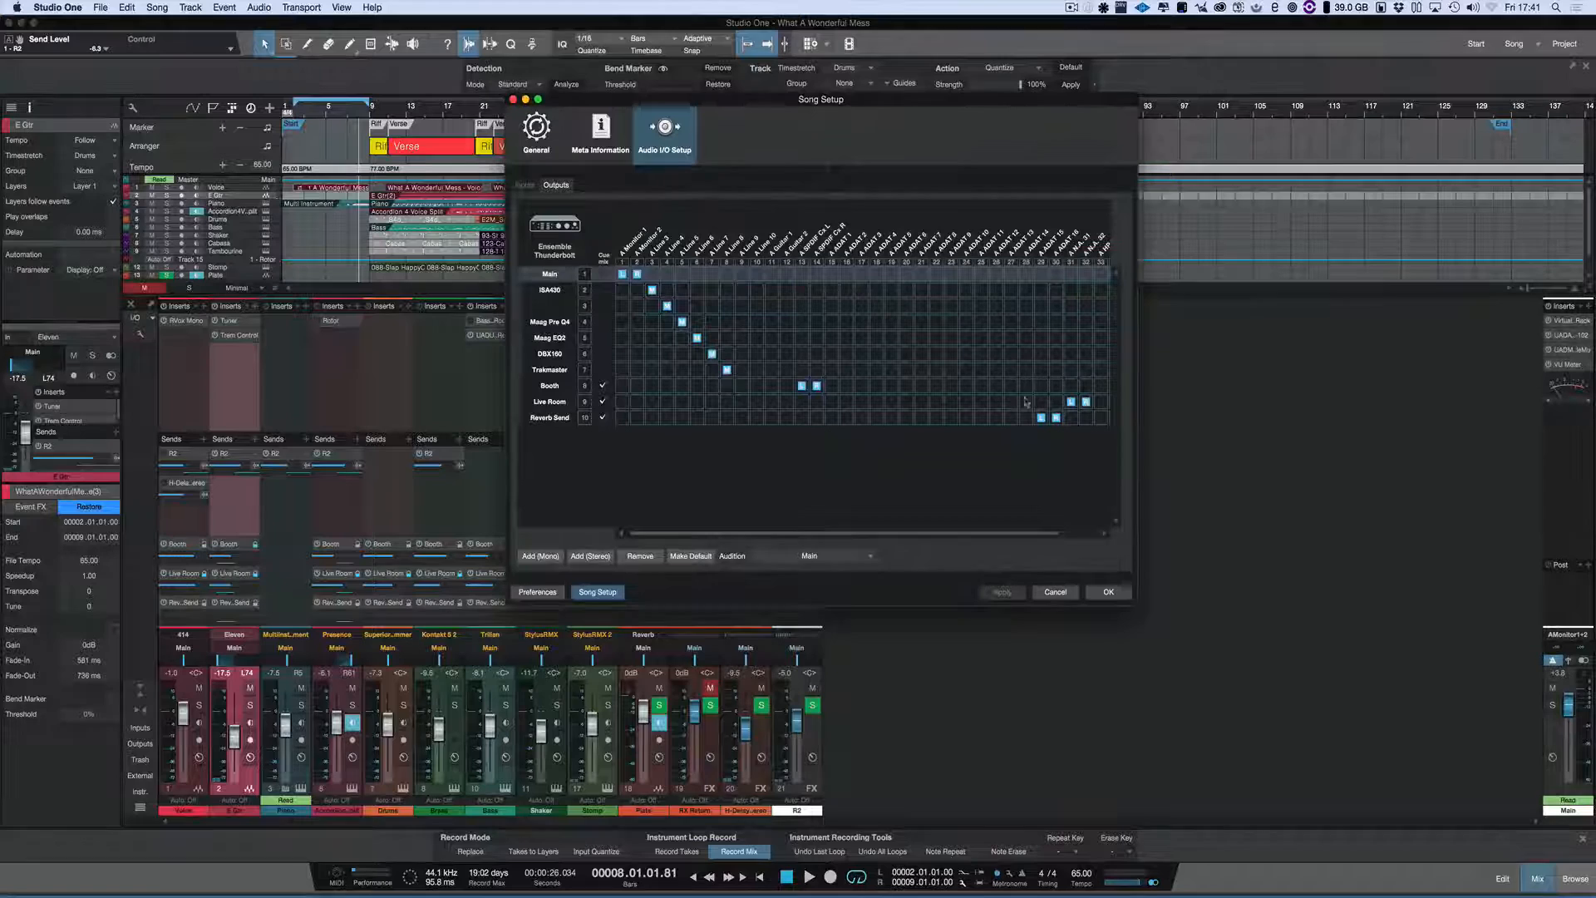
mouse_move(1049, 421)
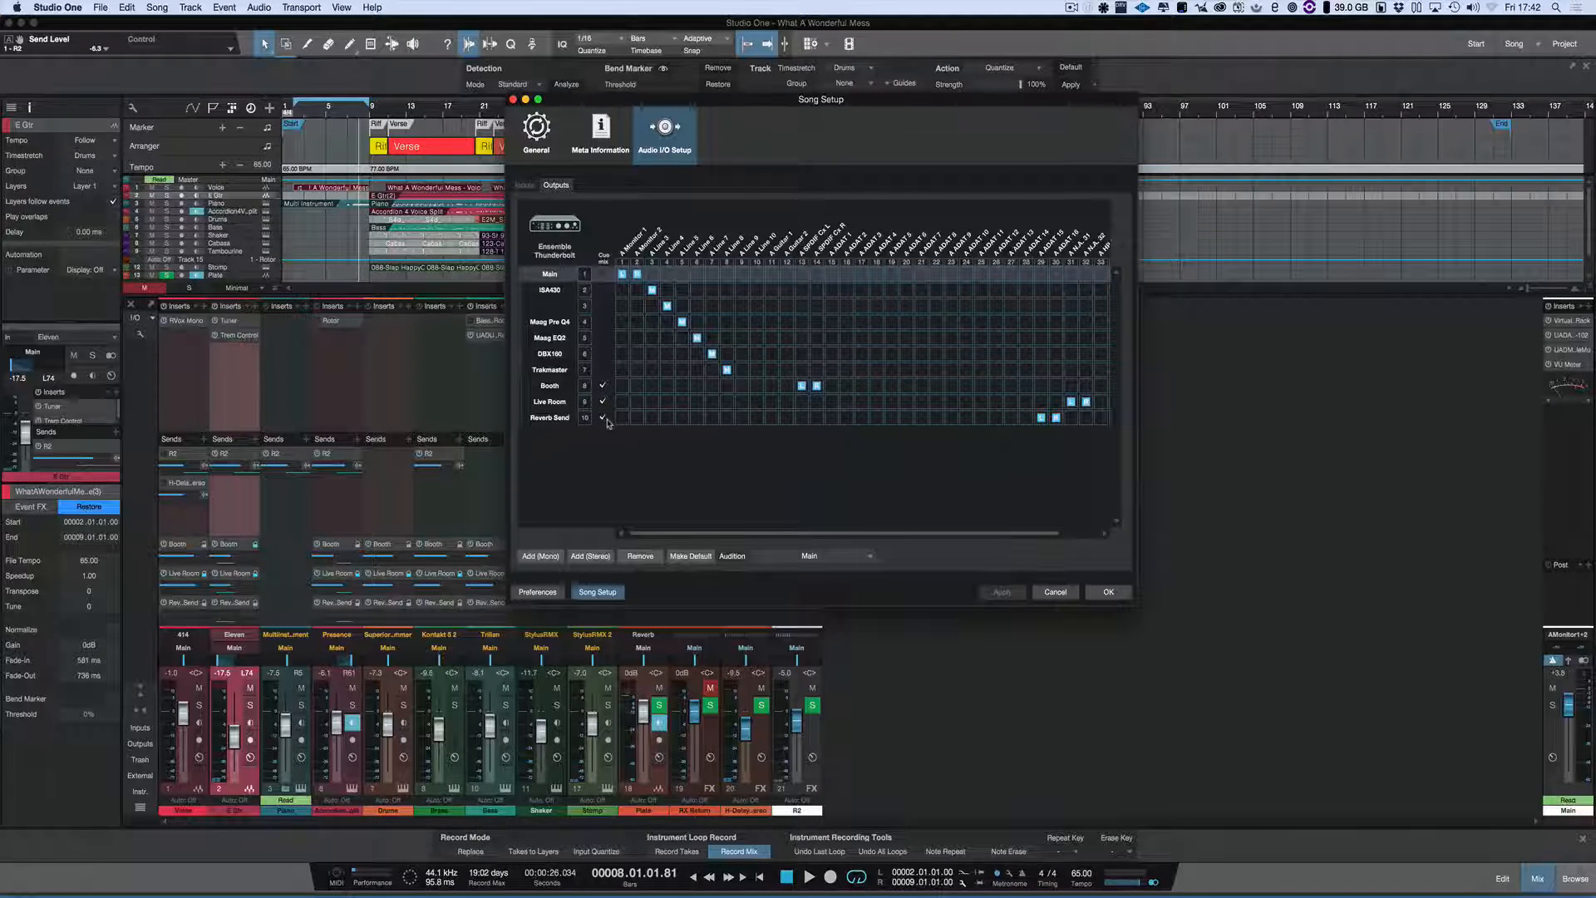
mouse_move(609, 421)
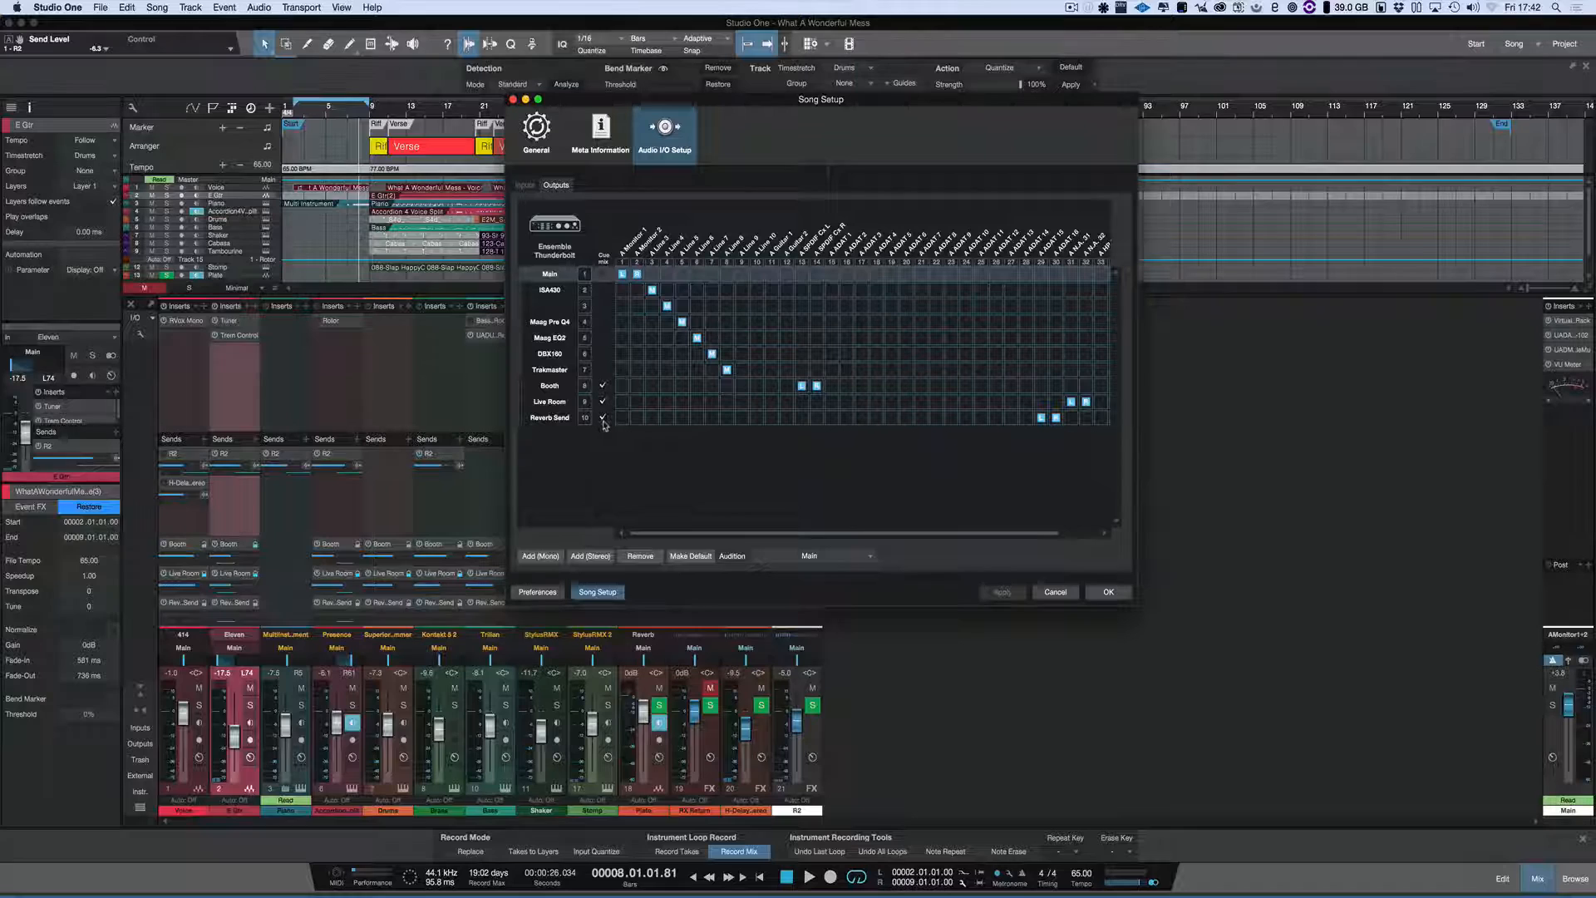
mouse_move(604, 424)
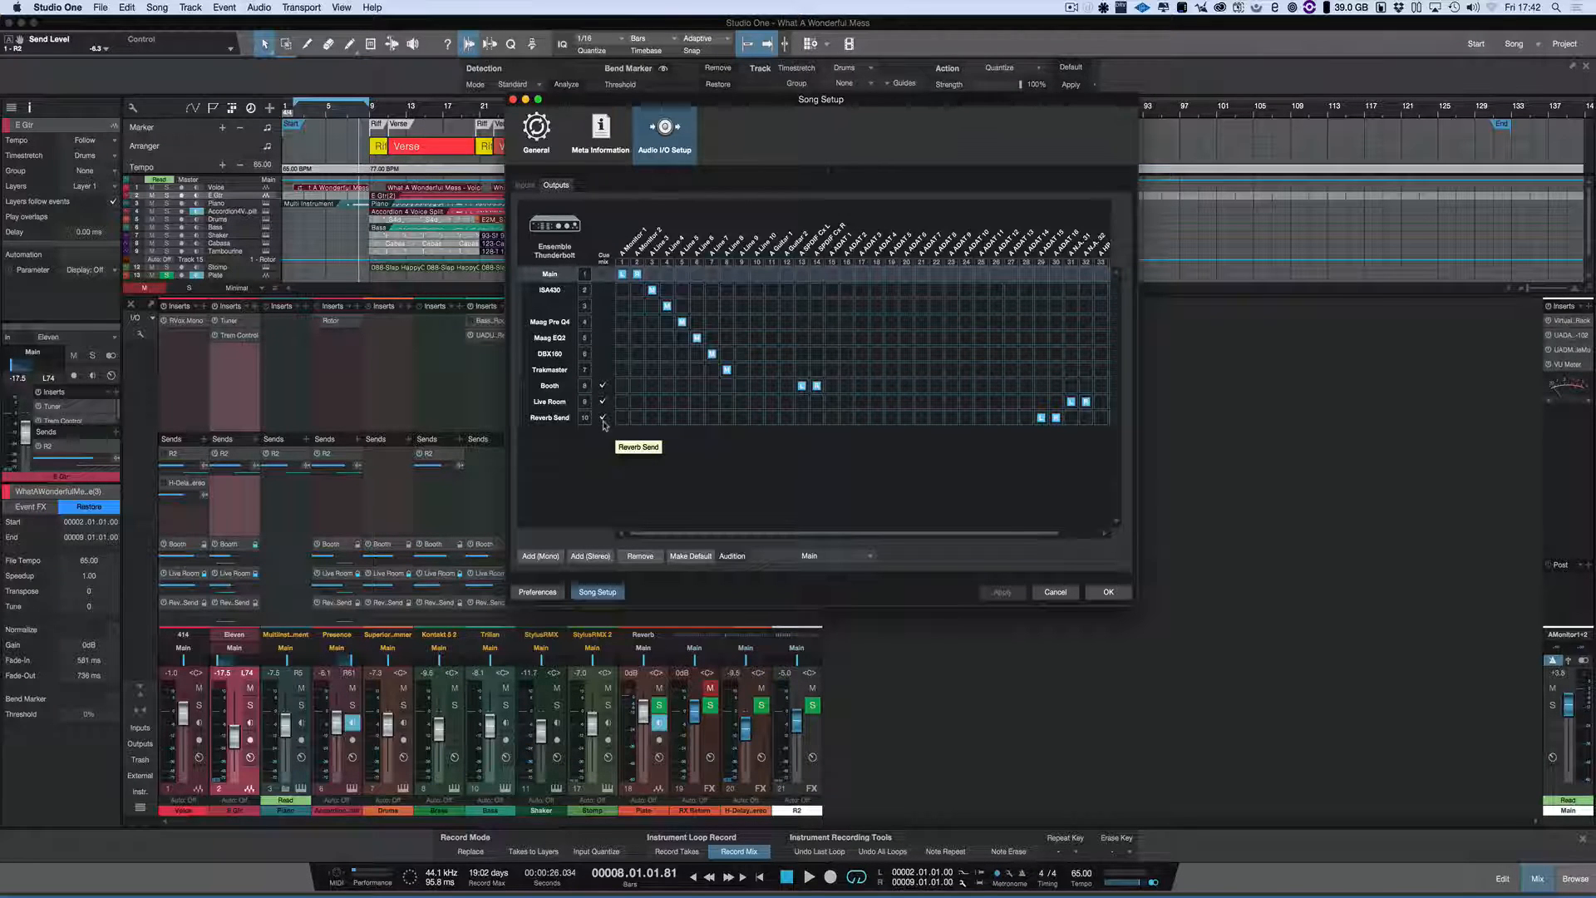
Tick Cue Mix for the Reverb Send output in Audio I/O Setup and view the Reverb input.
click(524, 185)
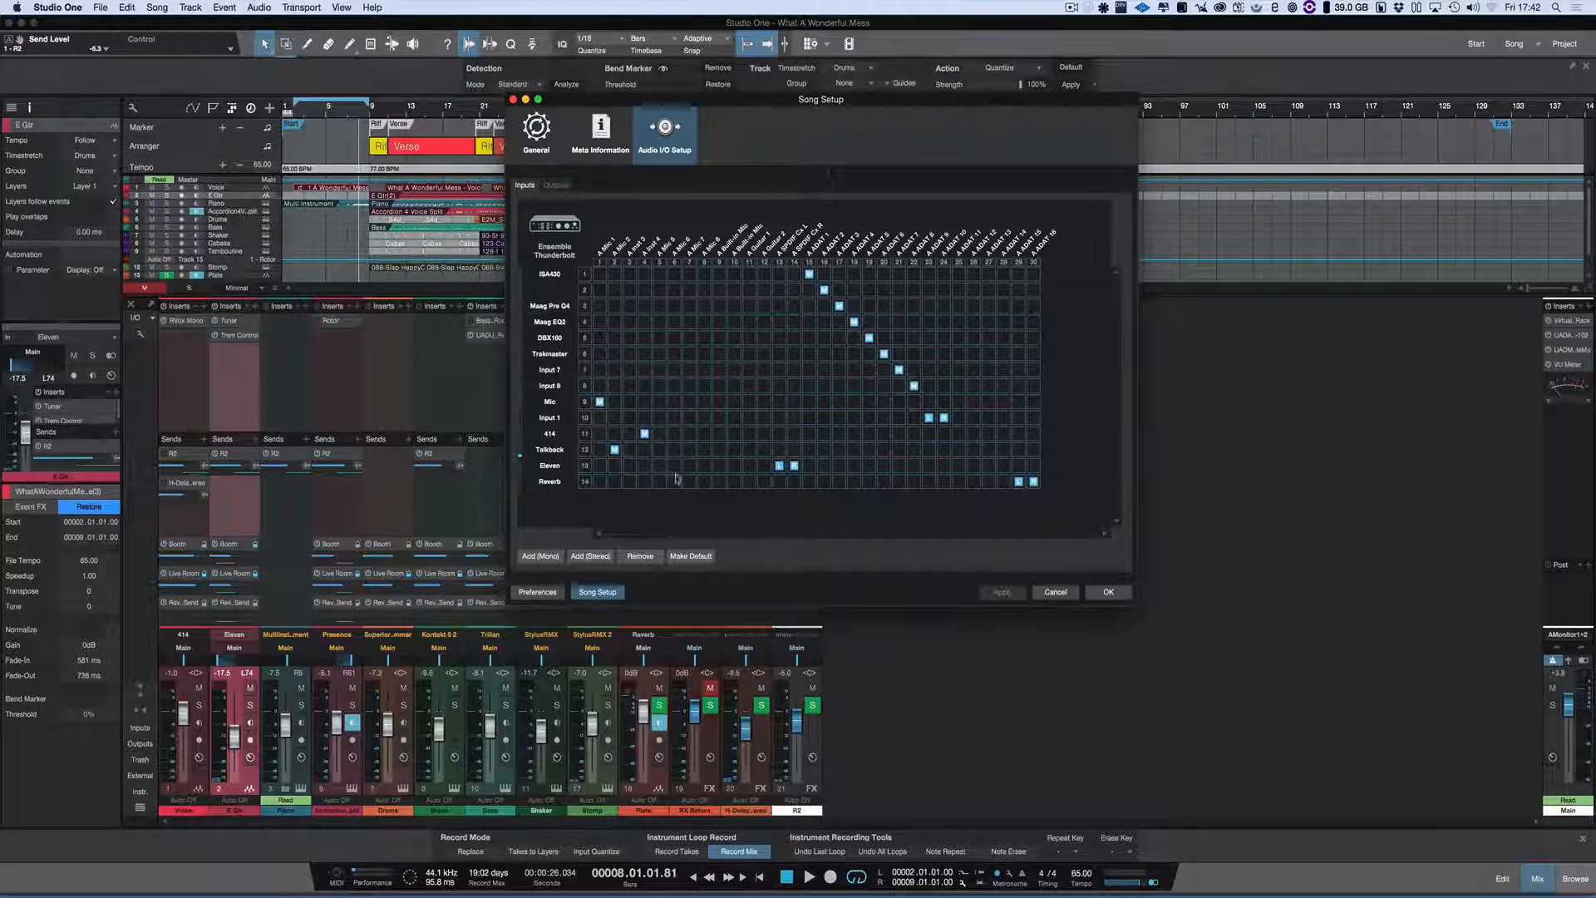
mouse_move(1031, 482)
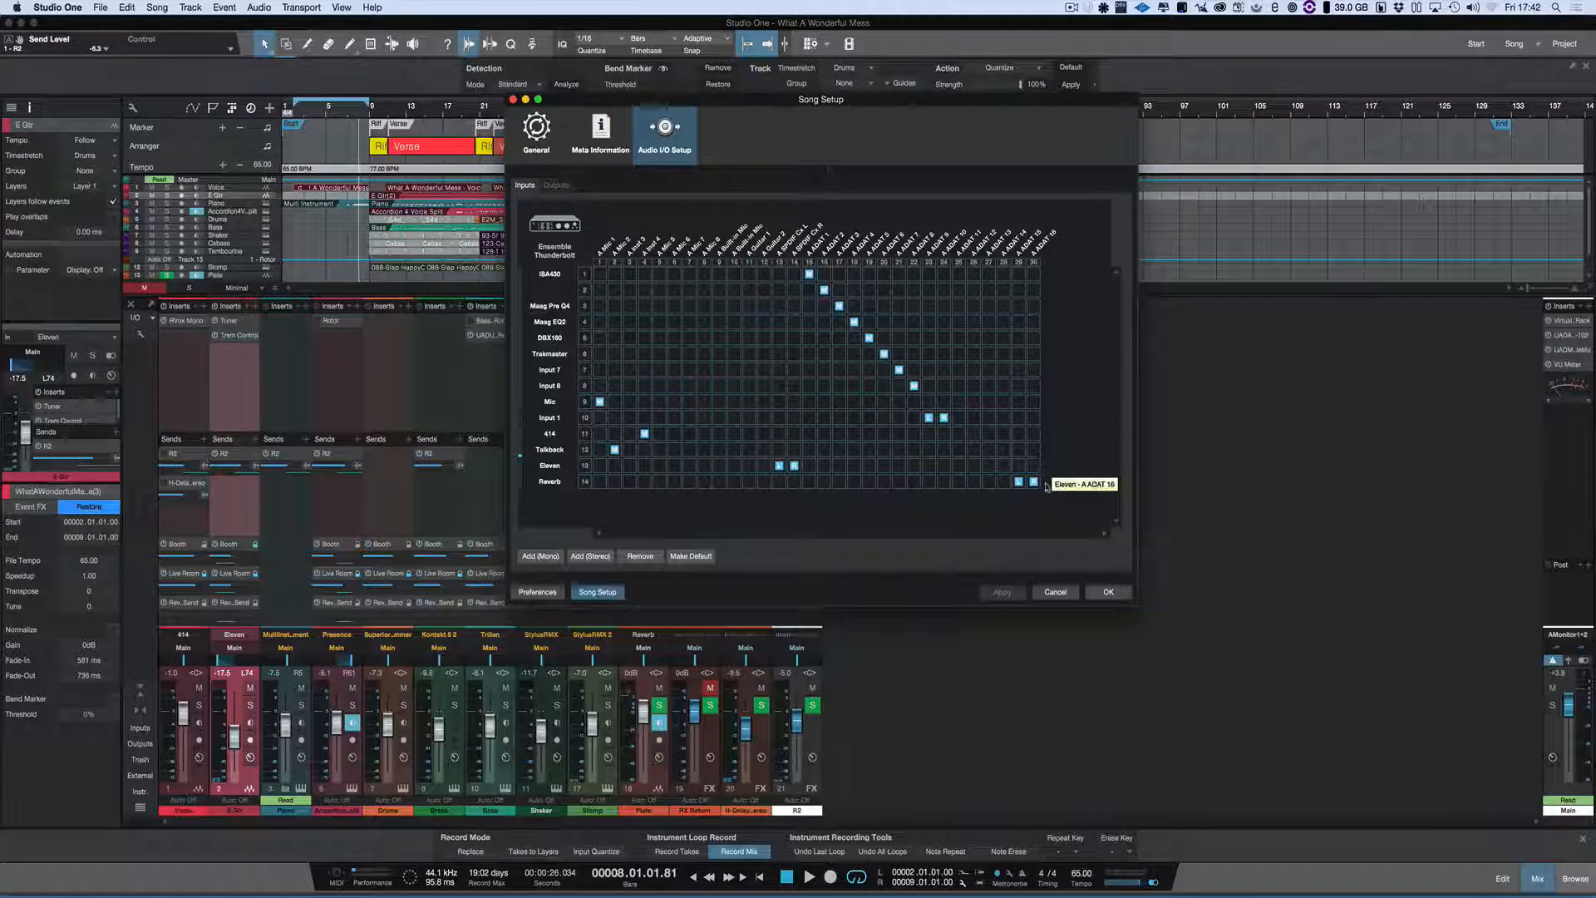
click(1107, 592)
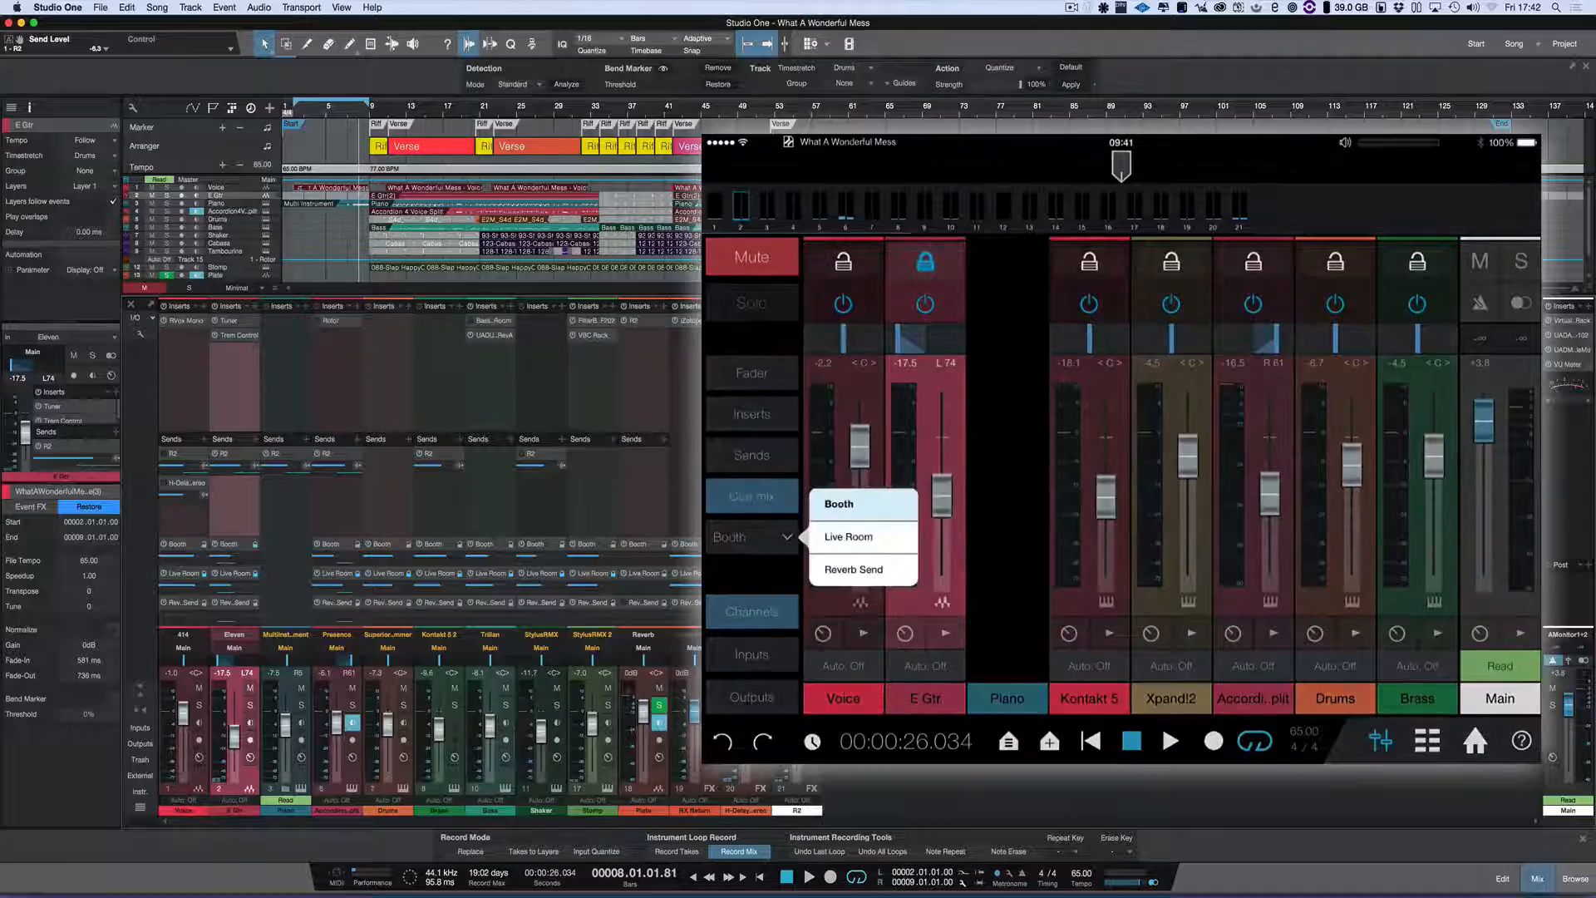
Step the remote's cue mix through Live Room to Reverb Send.
click(846, 537)
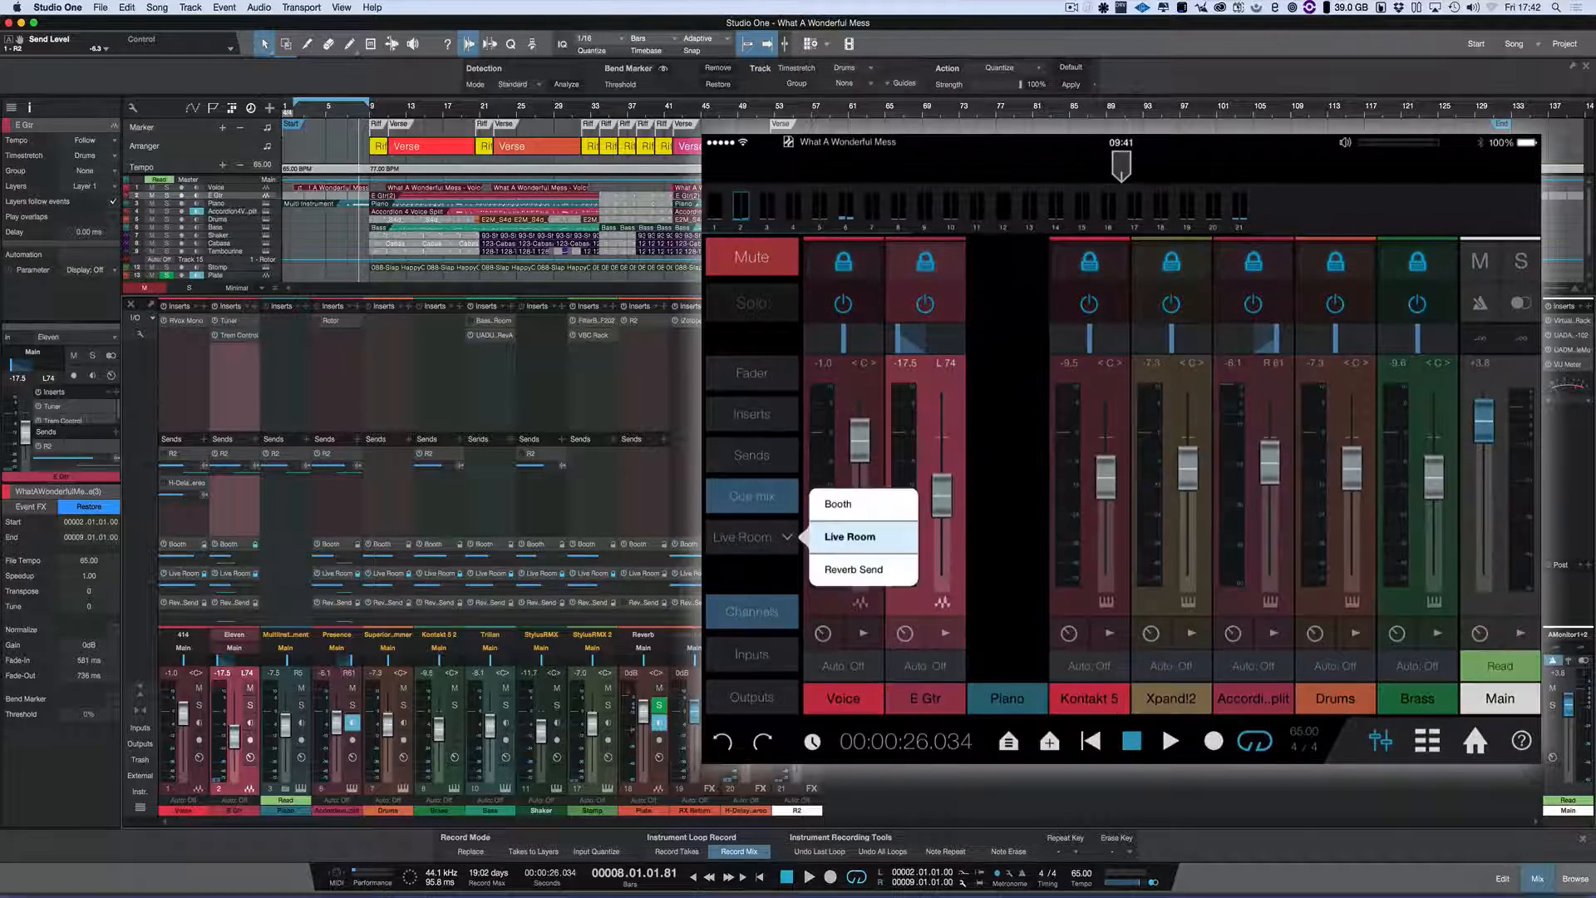
click(853, 568)
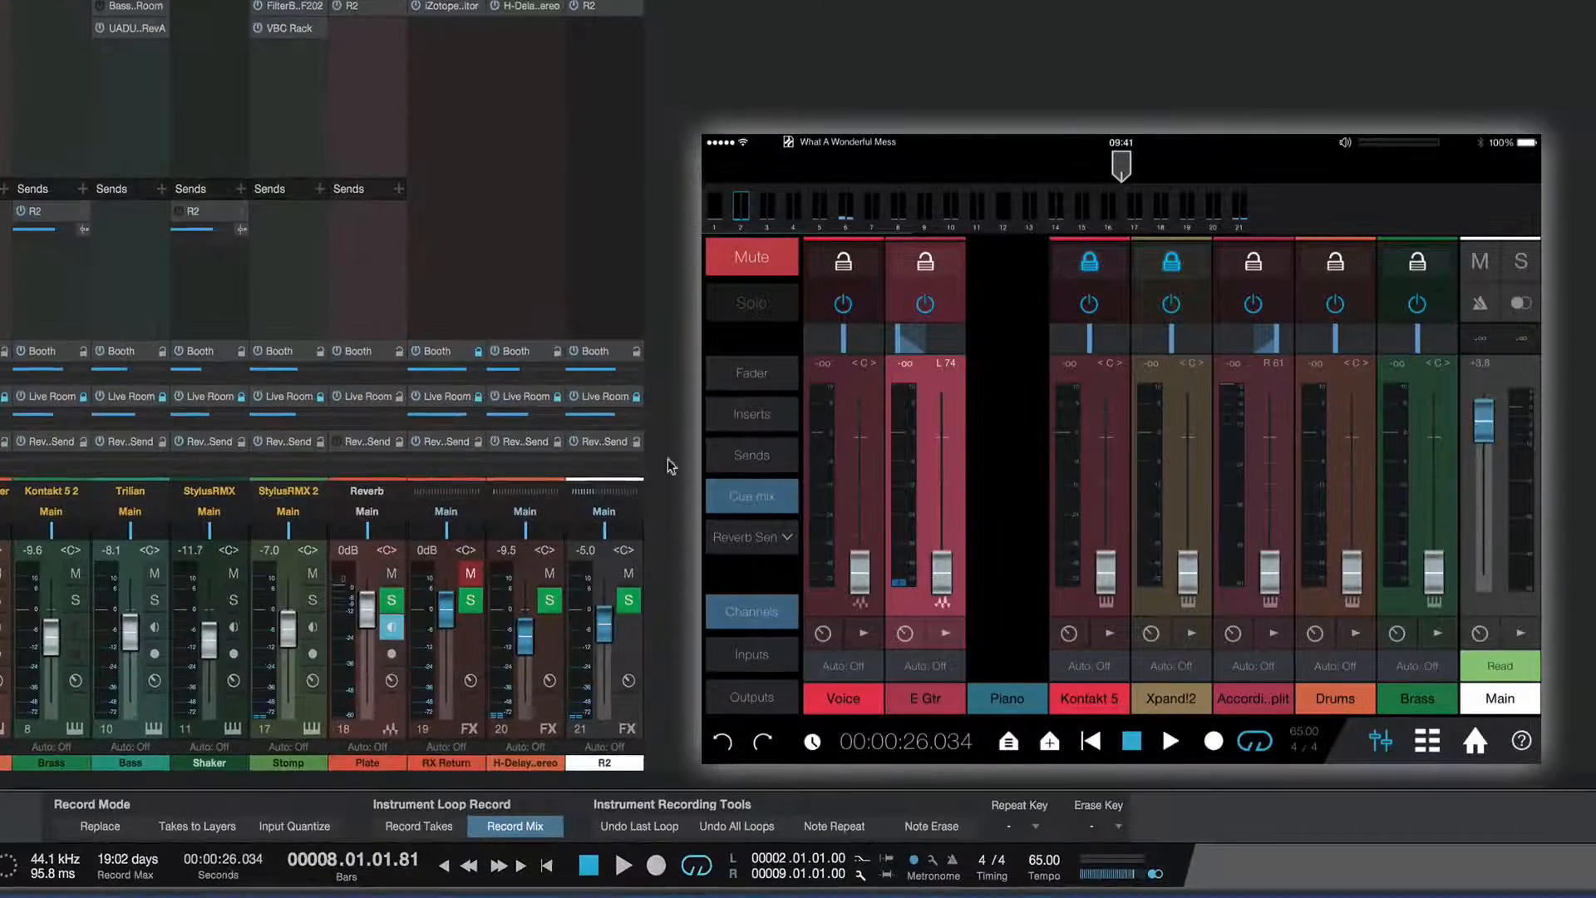
Raise the Voice channel's Rev. Send level to about -10 dB during playback.
click(366, 496)
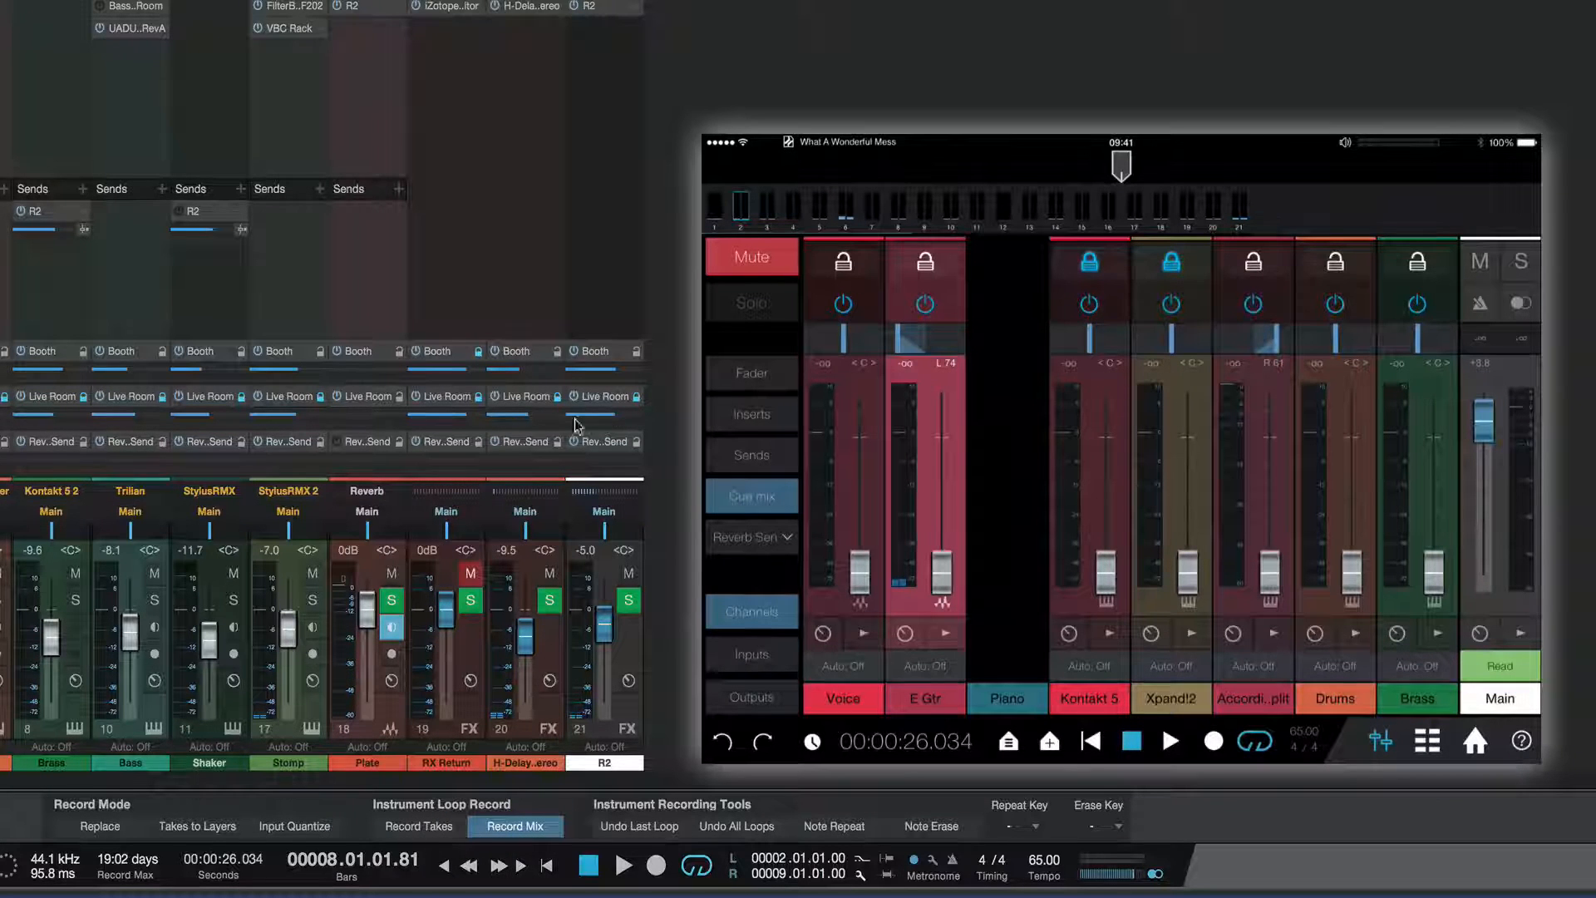
mouse_move(339, 456)
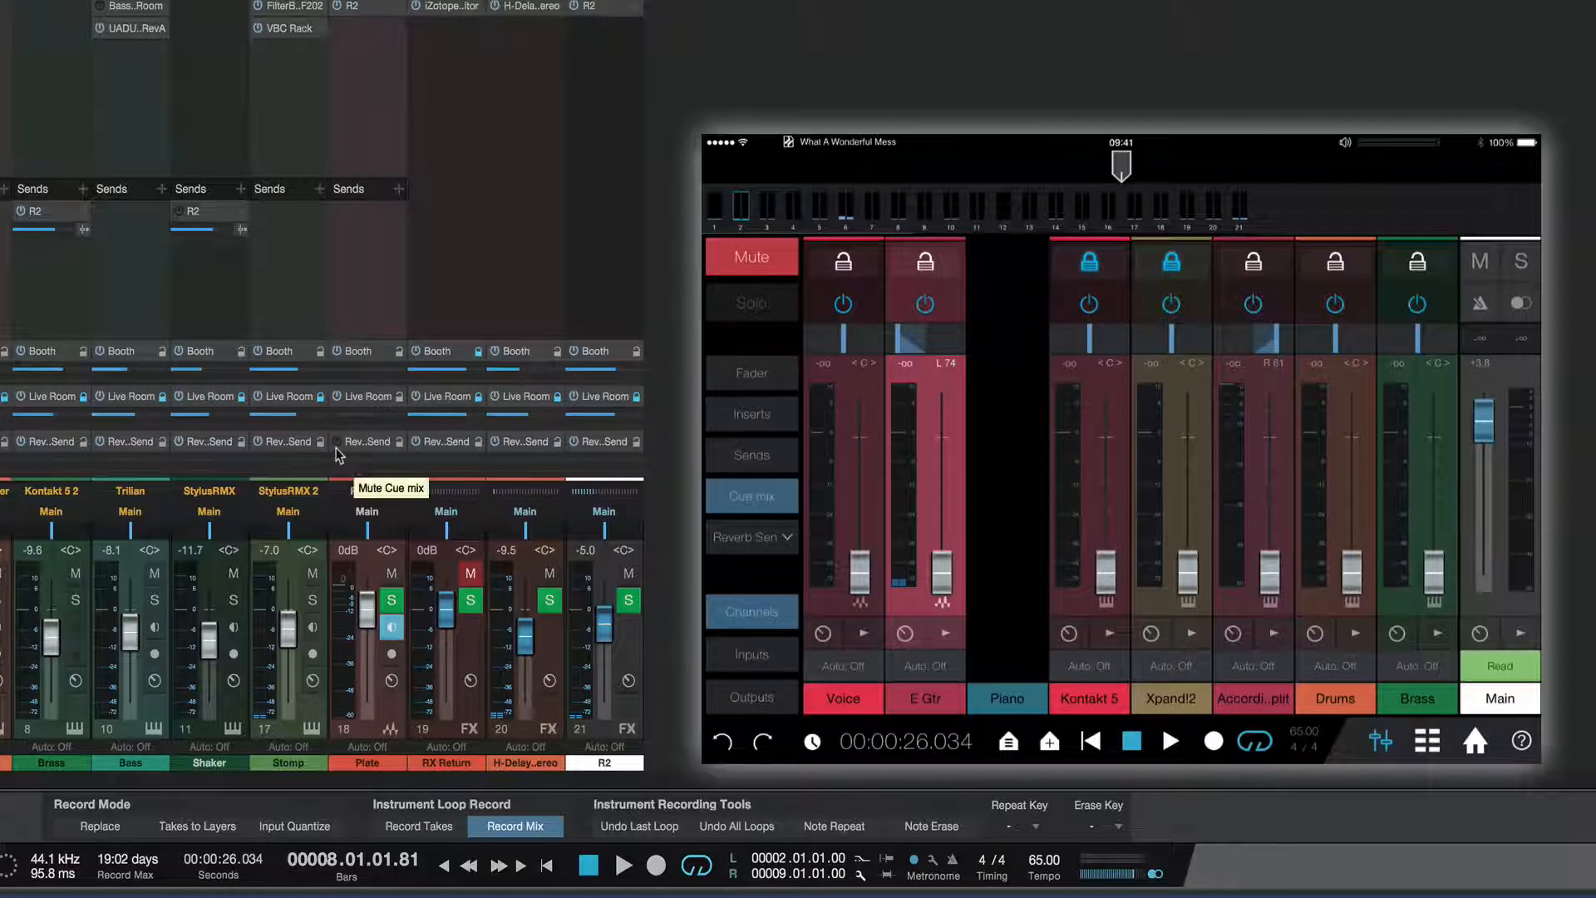
mouse_move(396, 420)
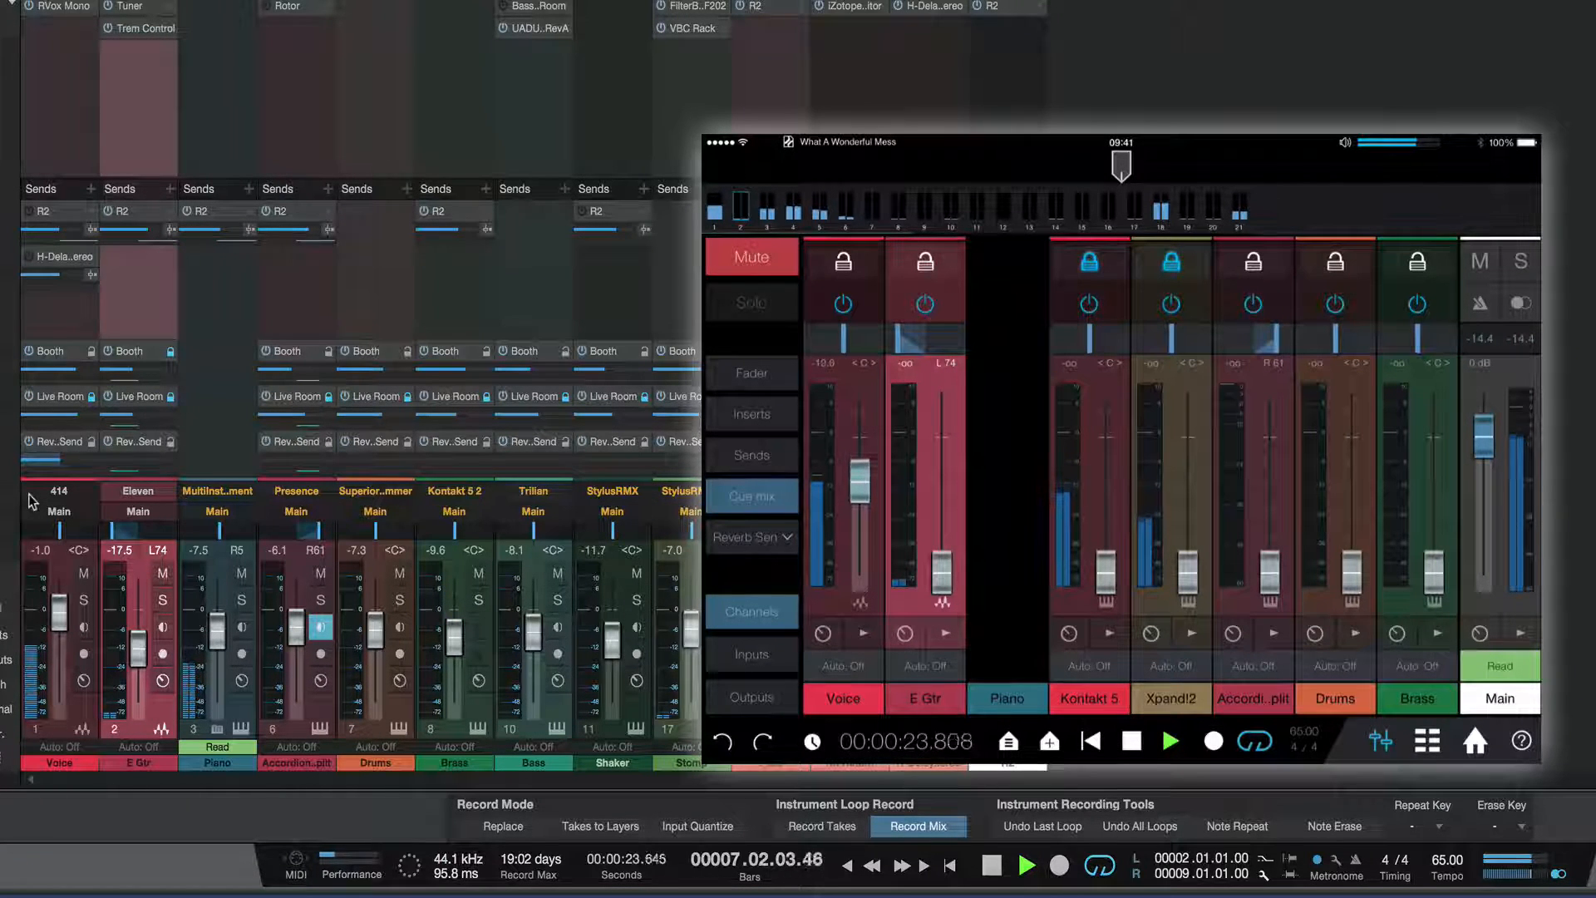
Restart playback, solo the Voice track and bring its reverb send to about -6 dB.
click(1171, 740)
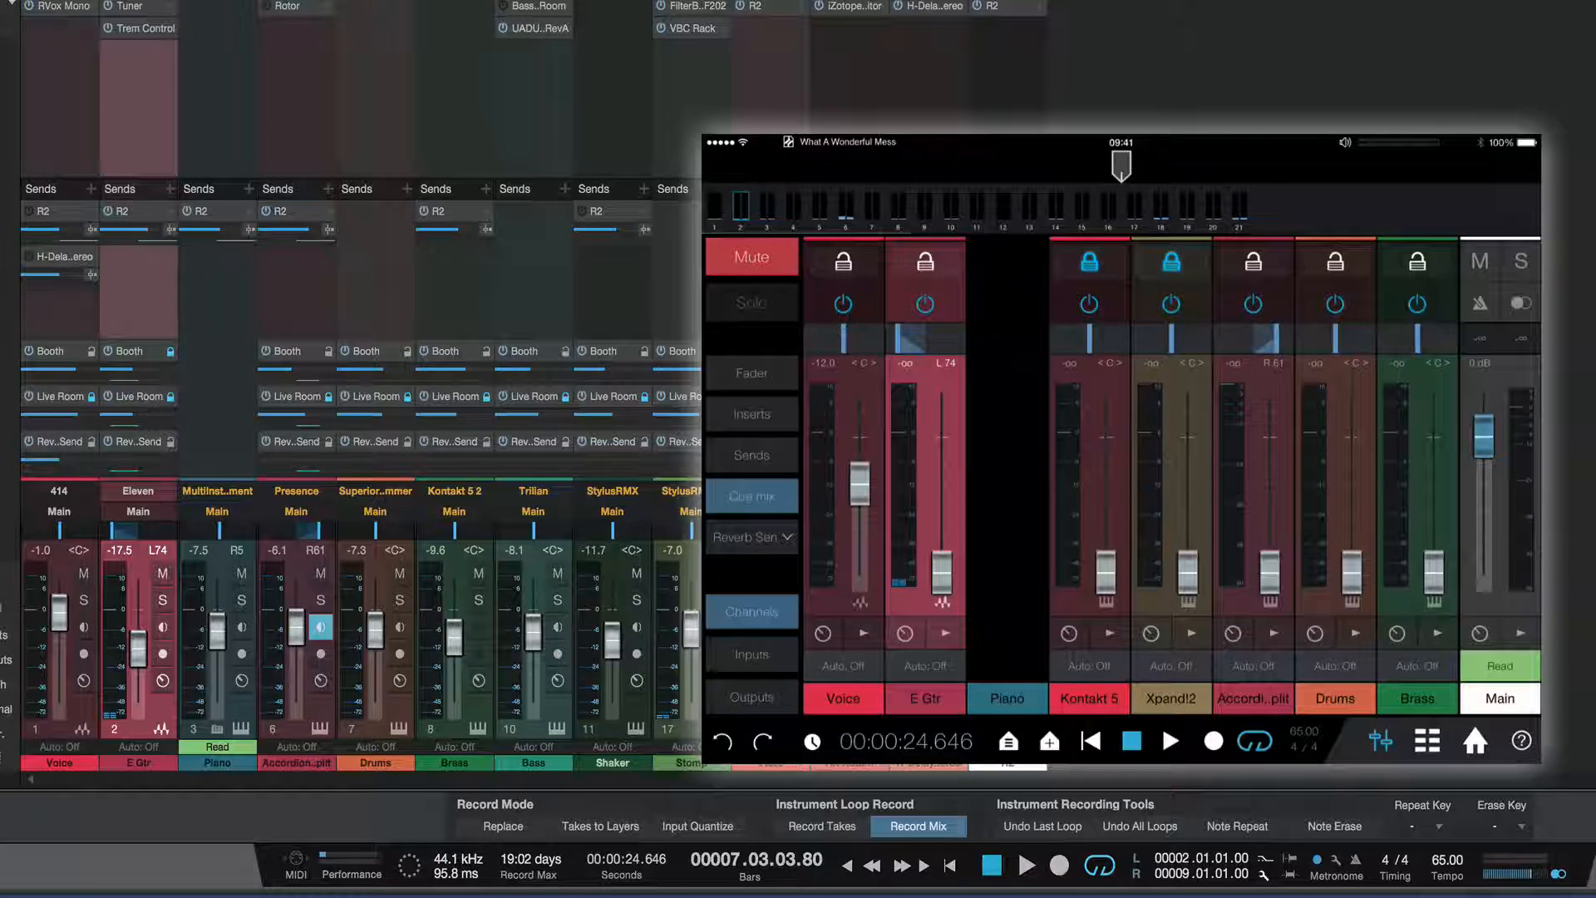
click(1169, 740)
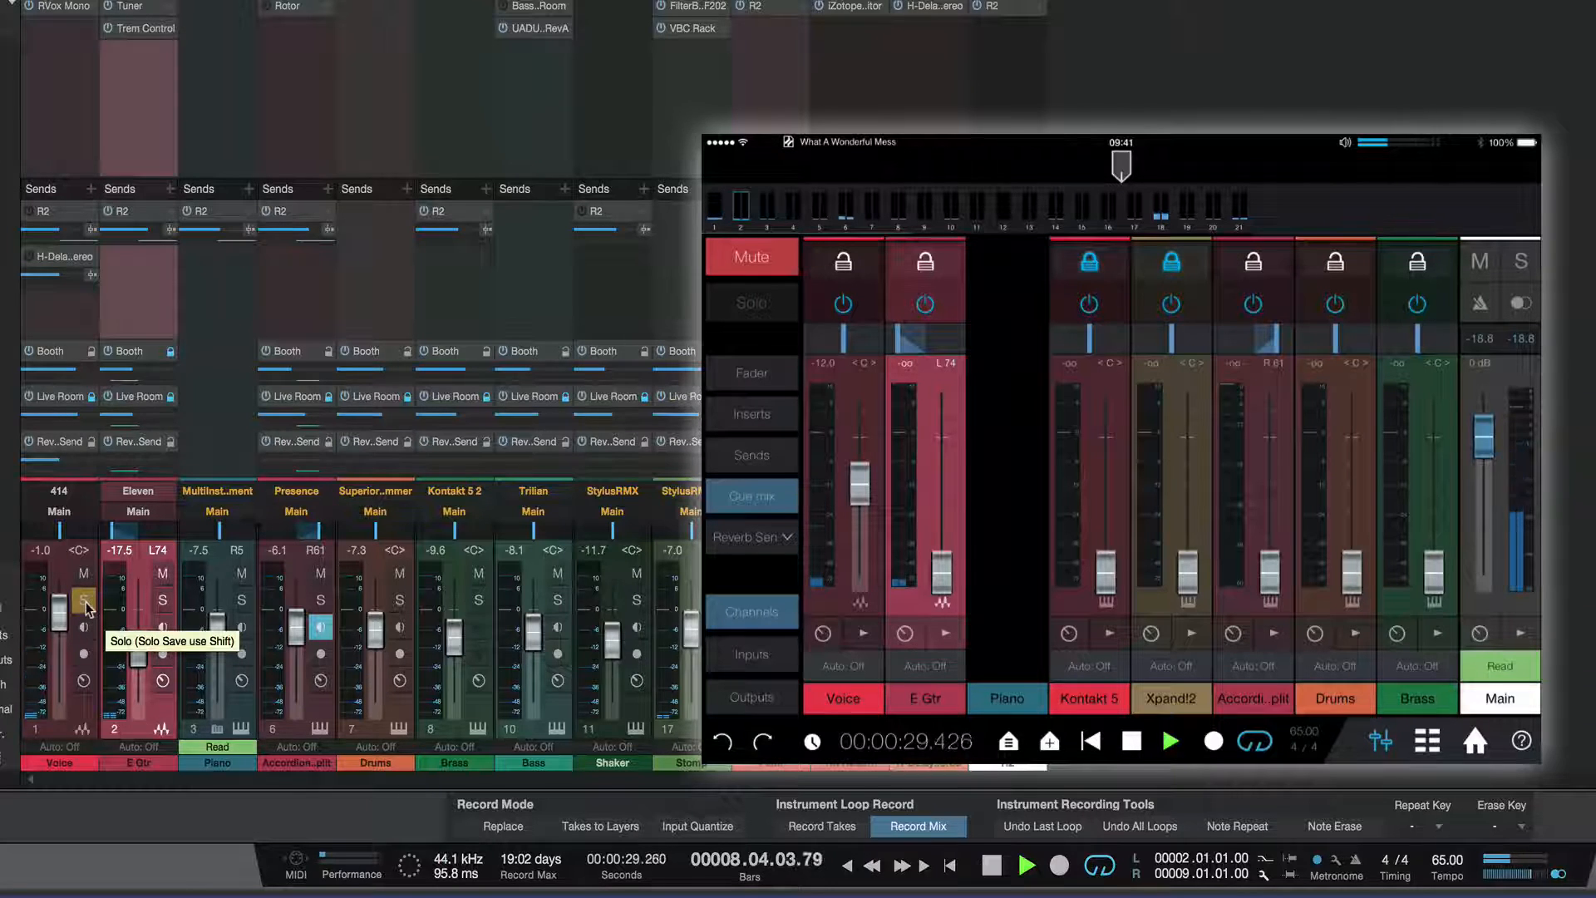
click(83, 600)
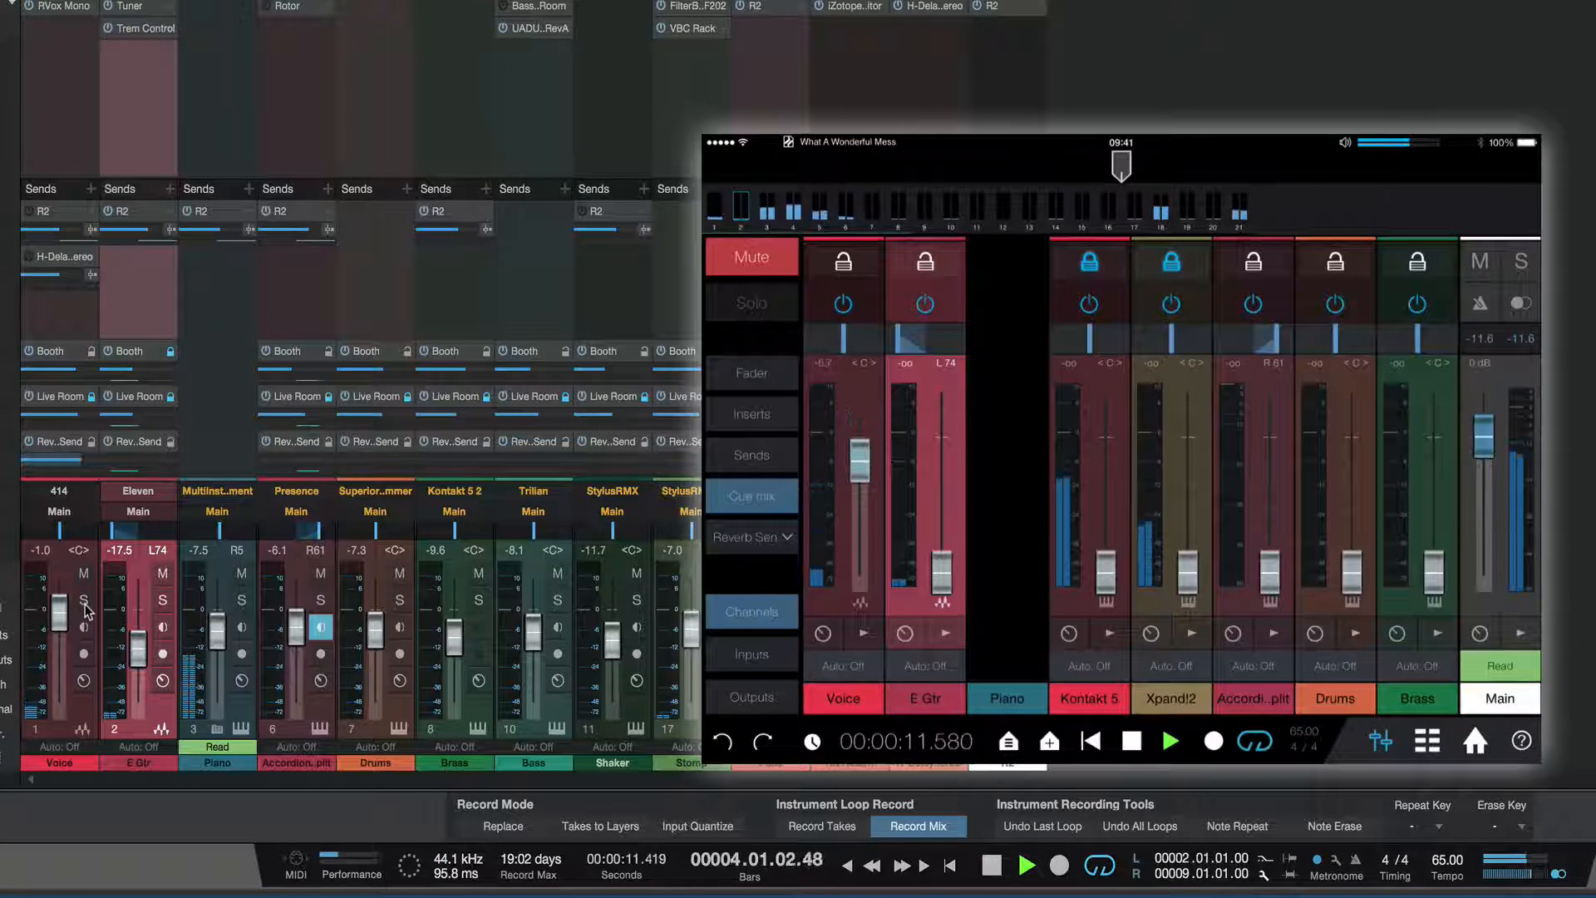
click(1171, 742)
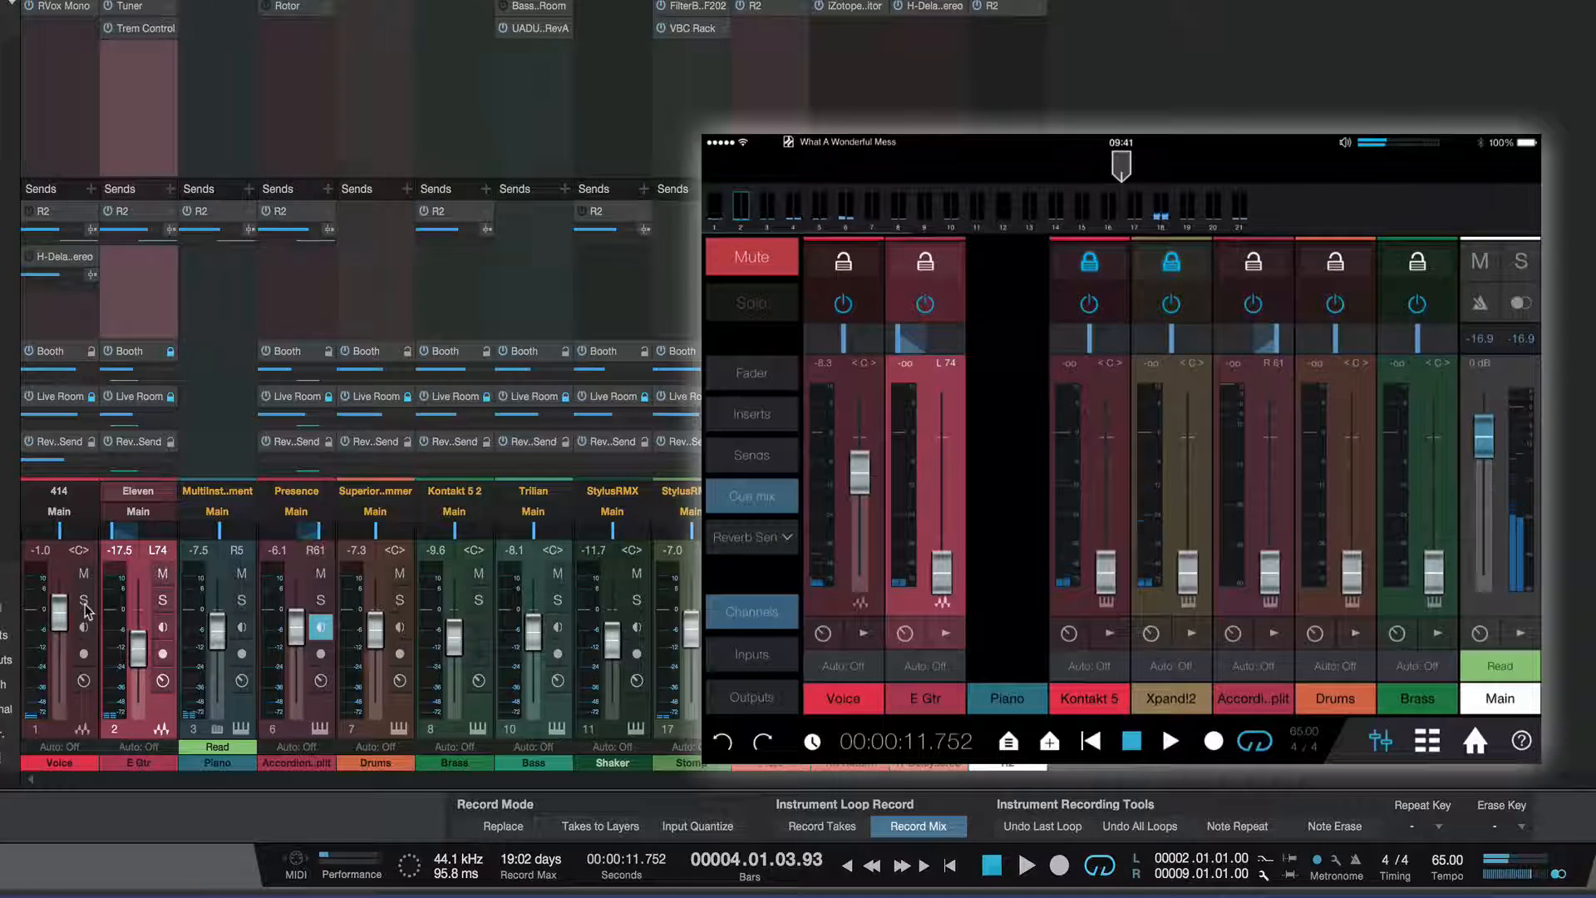